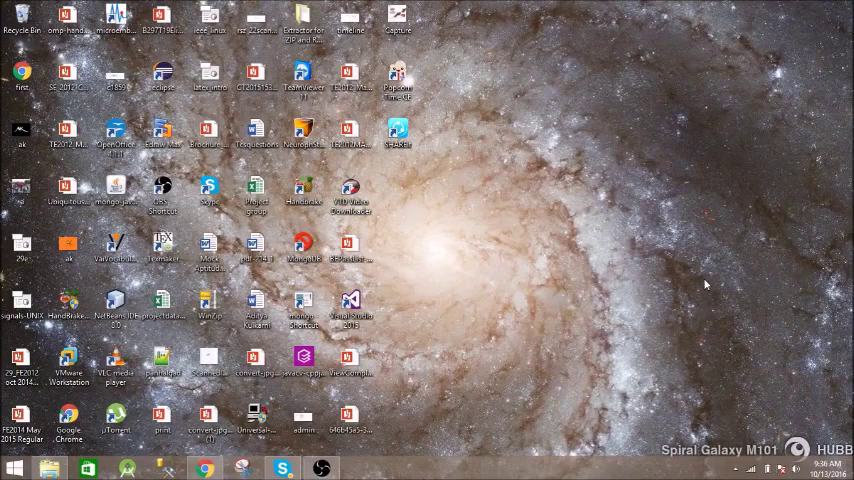
{"action": "mouse_move", "coordinate": [652, 278]}
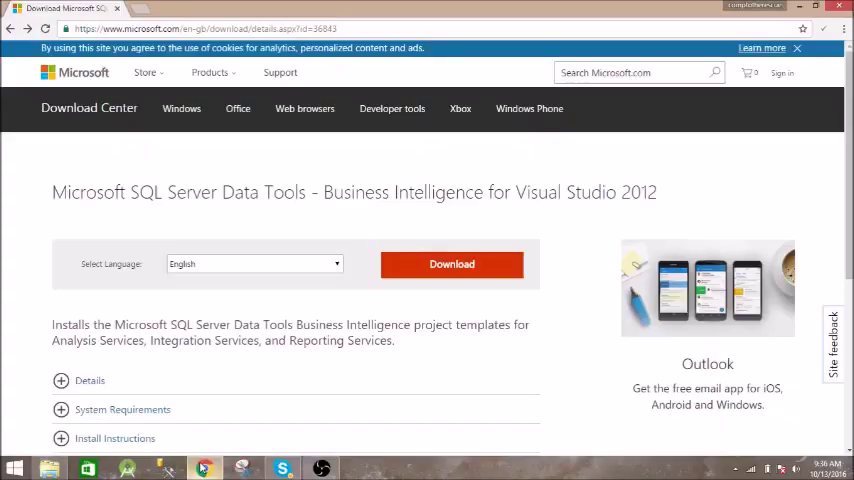
Download the SSDT-BI for Visual Studio 2012 installer in English from Chrome.
{"action": "left_click", "coordinate": [451, 264]}
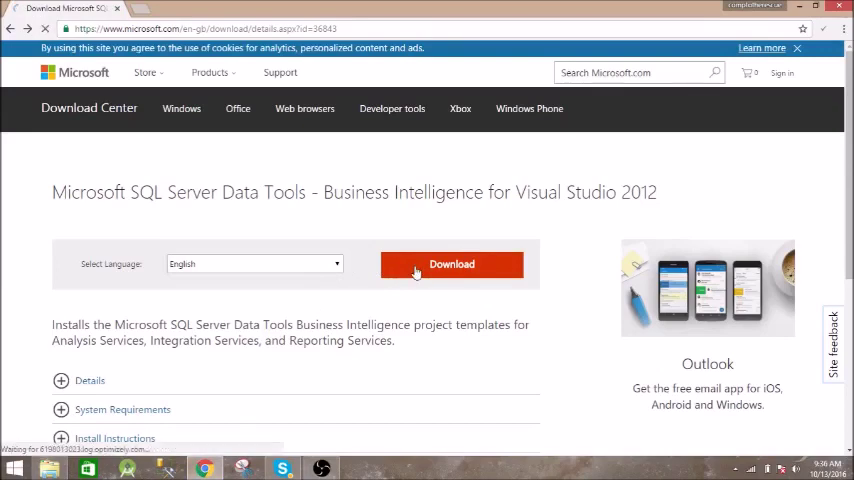
{"action": "left_click", "coordinate": [451, 264]}
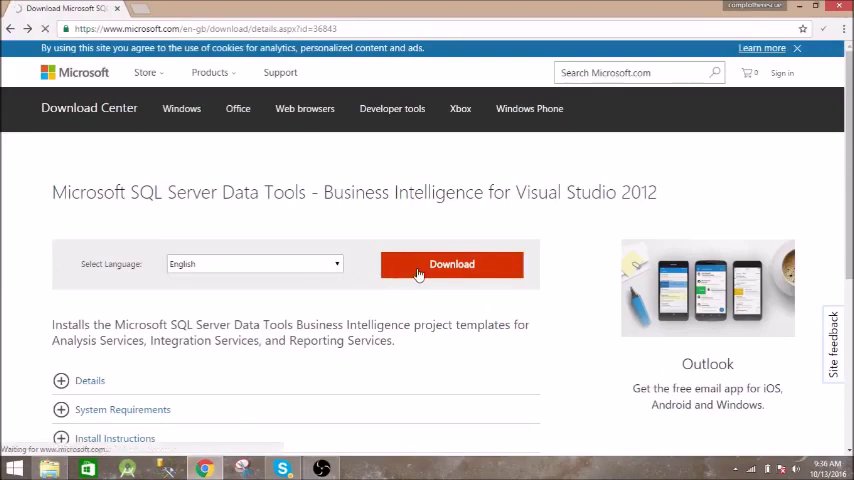
{"action": "left_click", "coordinate": [451, 264]}
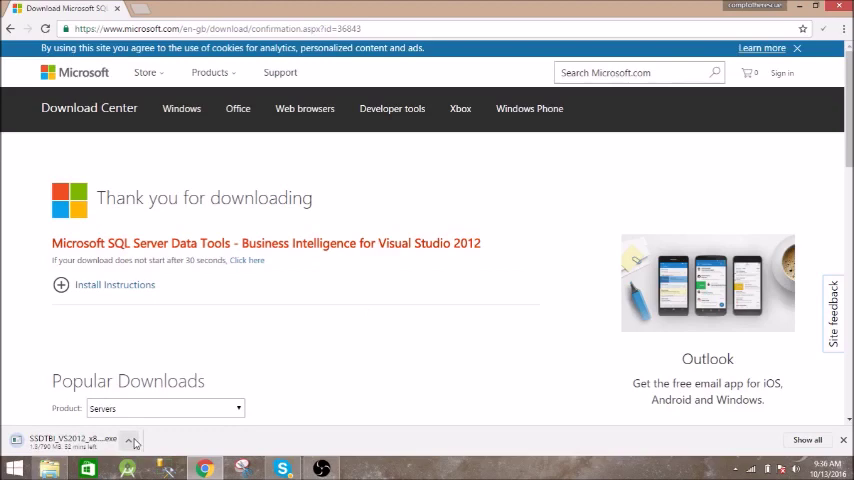
{"action": "left_click", "coordinate": [133, 440]}
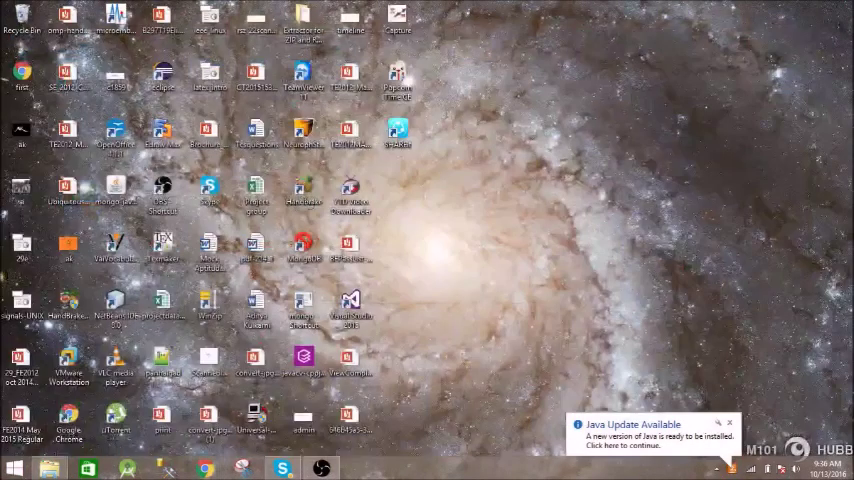
{"action": "mouse_move", "coordinate": [741, 80]}
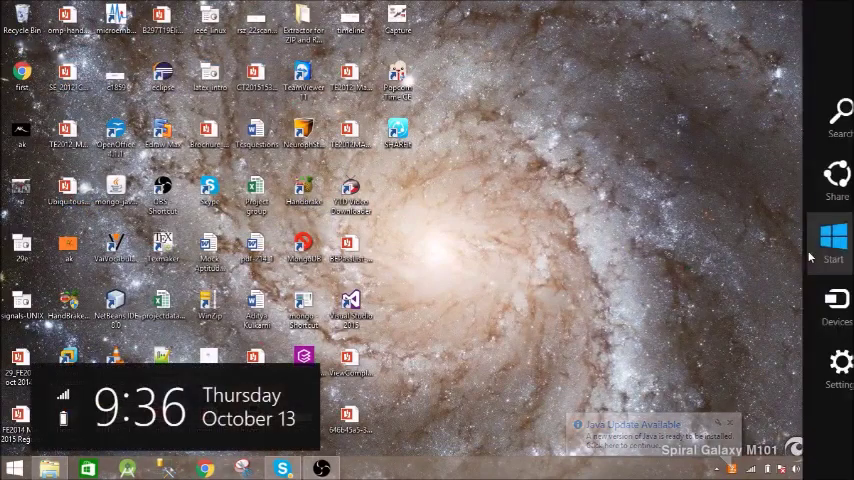
Search Windows for 'Visual Studio 2012' to find SQL Server Data Tools.
{"action": "left_click", "coordinate": [836, 115]}
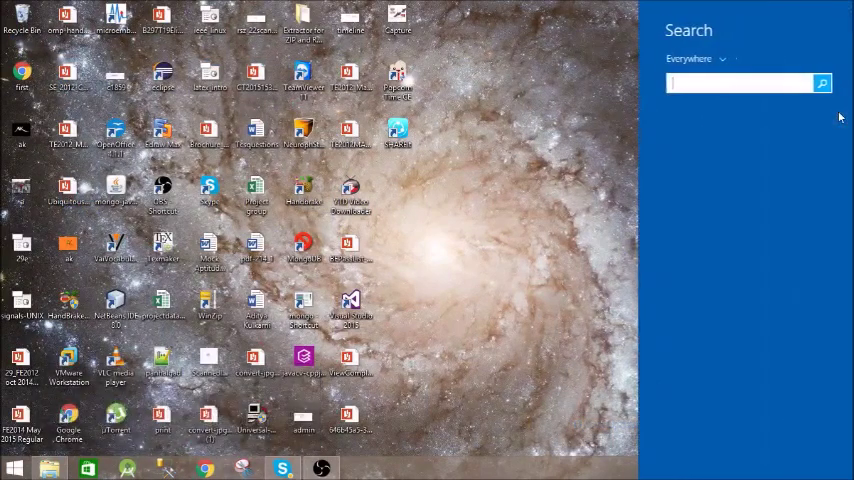
{"action": "type", "text": "visual Studio 2015"}
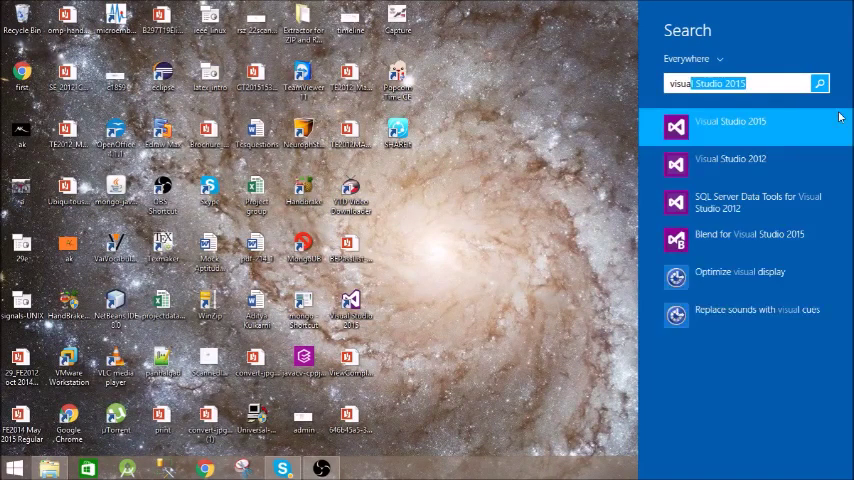
{"action": "type", "text": "Visual Studio 2012"}
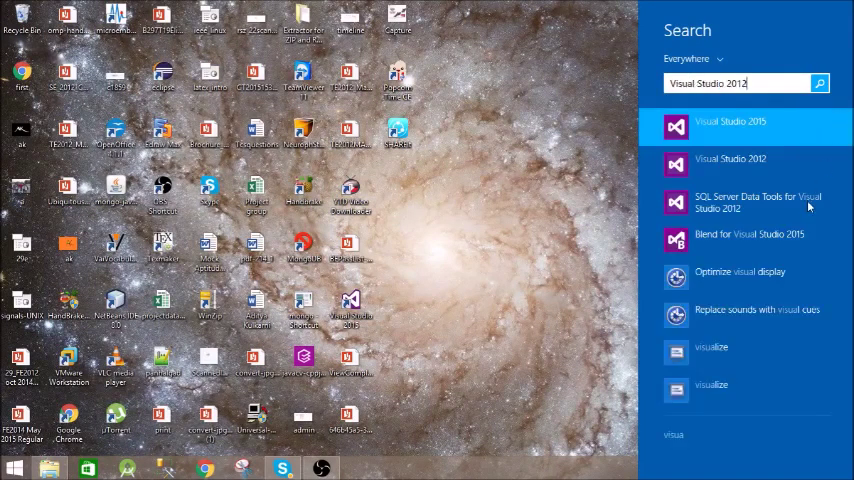
{"action": "mouse_move", "coordinate": [760, 202]}
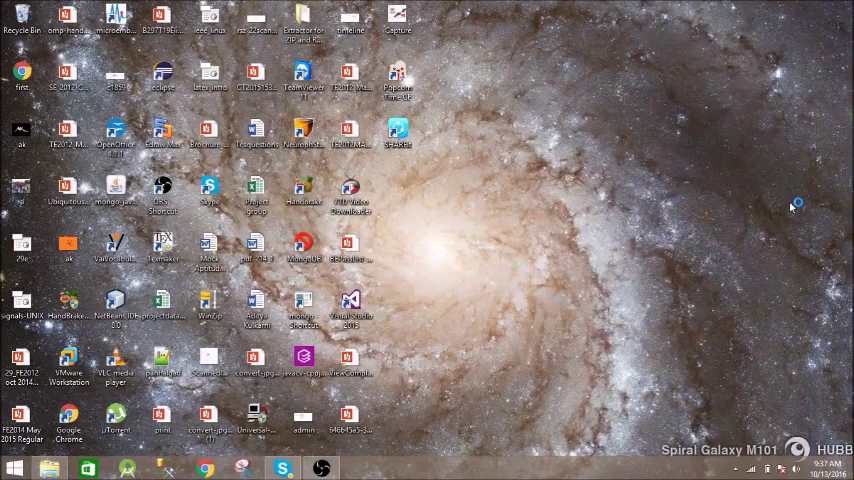
{"action": "mouse_move", "coordinate": [795, 205]}
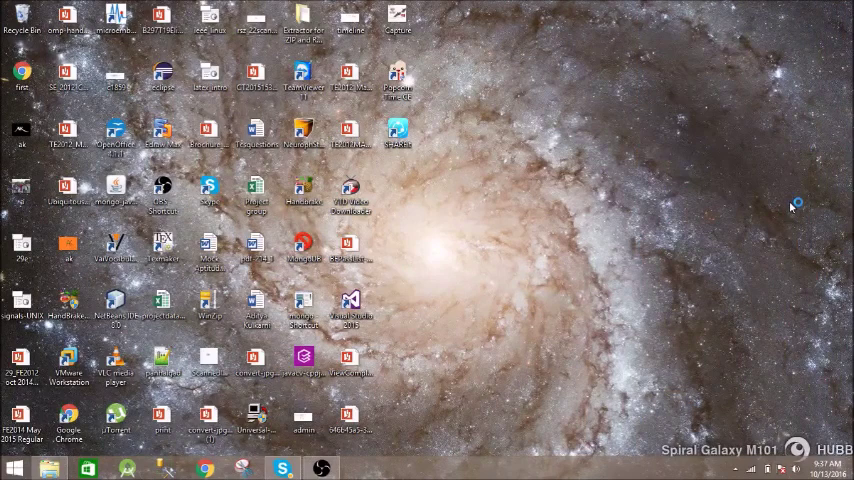
{"action": "mouse_move", "coordinate": [791, 207]}
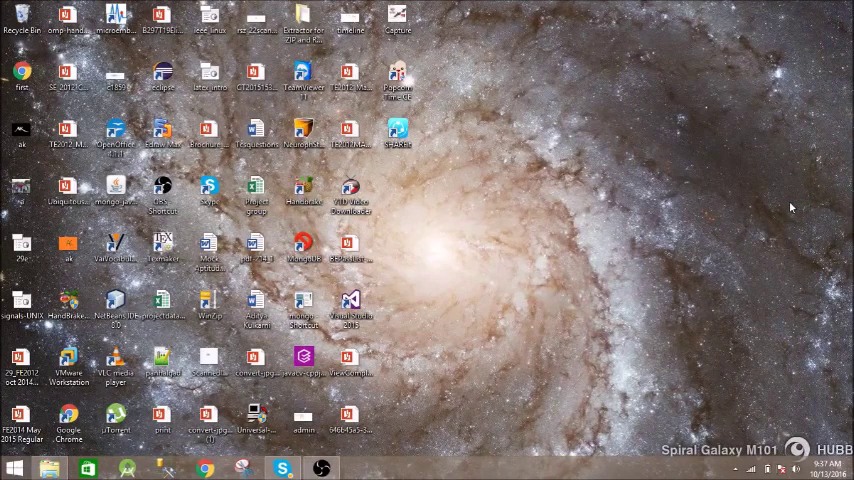
{"action": "mouse_move", "coordinate": [743, 241]}
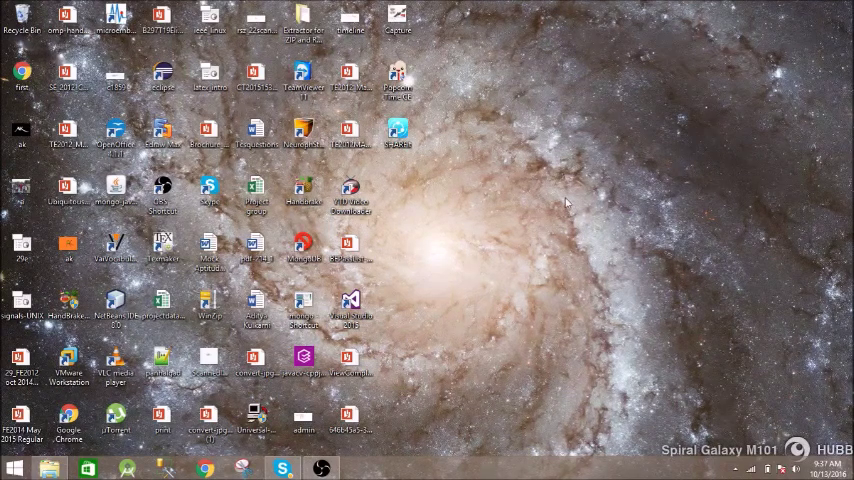
{"action": "mouse_move", "coordinate": [569, 206]}
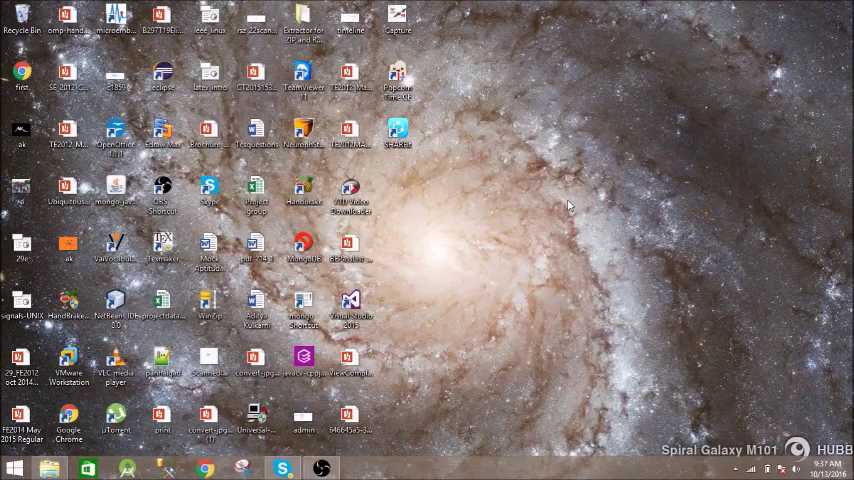
Bring the loaded SQL Server Data Tools window to the front.
{"action": "left_click", "coordinate": [359, 467]}
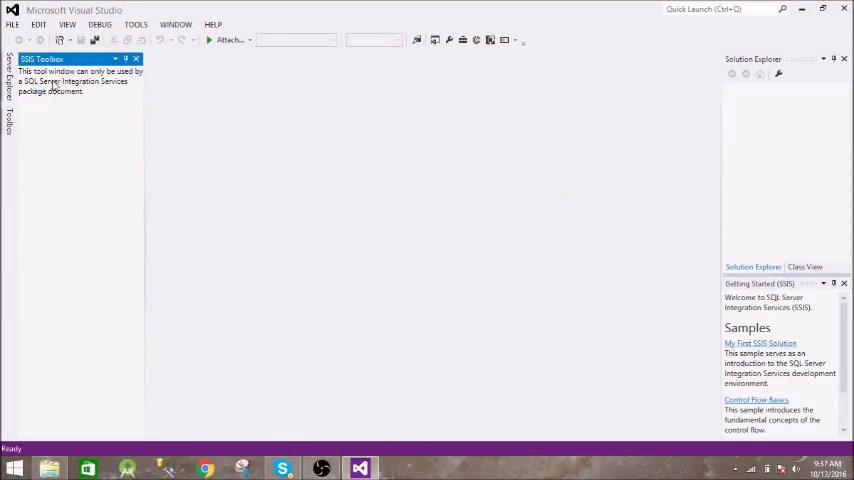
{"action": "mouse_move", "coordinate": [222, 144]}
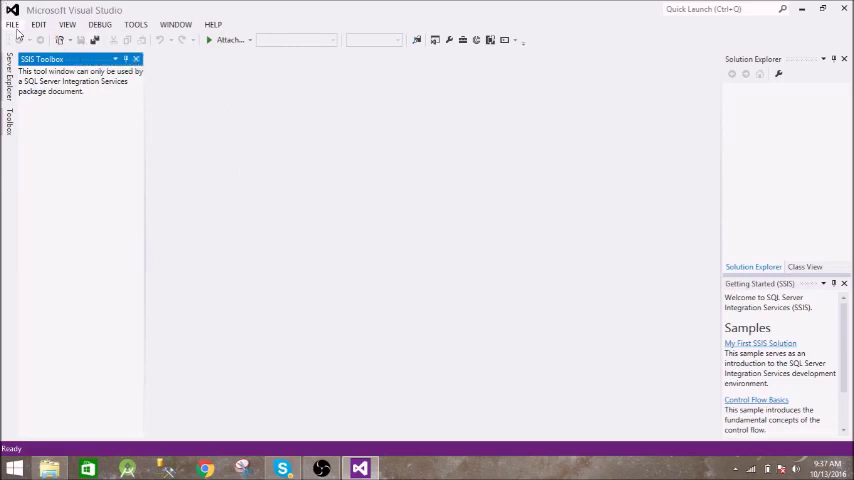
Create an Integration Services Project named 'Lesson1'.
{"action": "left_click", "coordinate": [12, 24]}
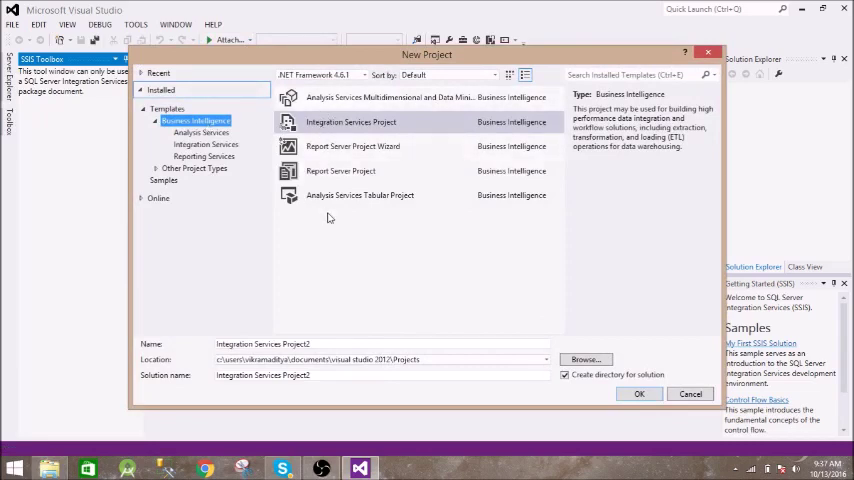
{"action": "left_click", "coordinate": [350, 121]}
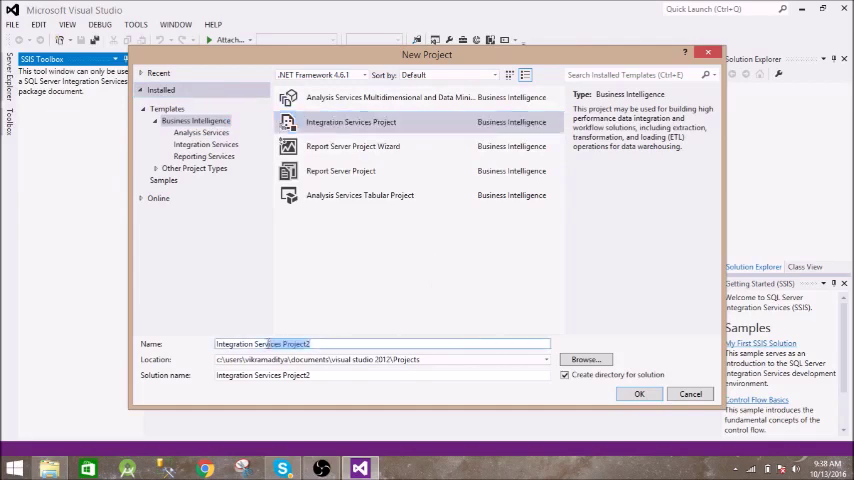
{"action": "type", "text": "Less"}
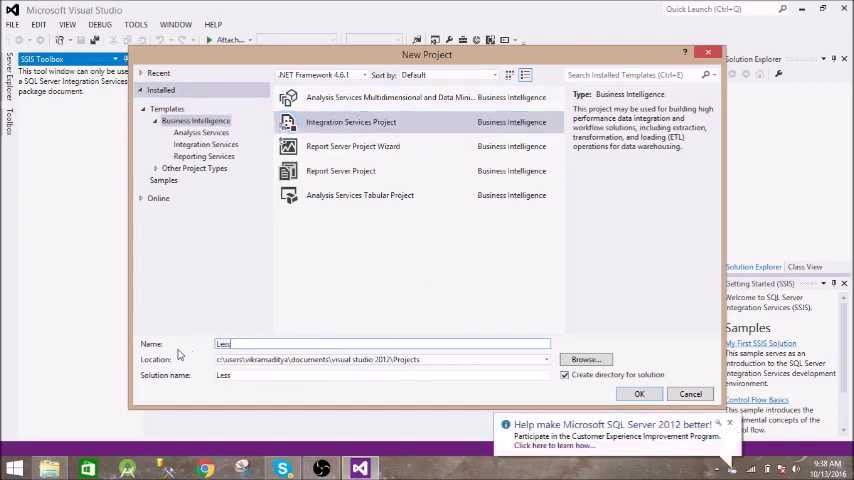
{"action": "type", "text": "Lesson1"}
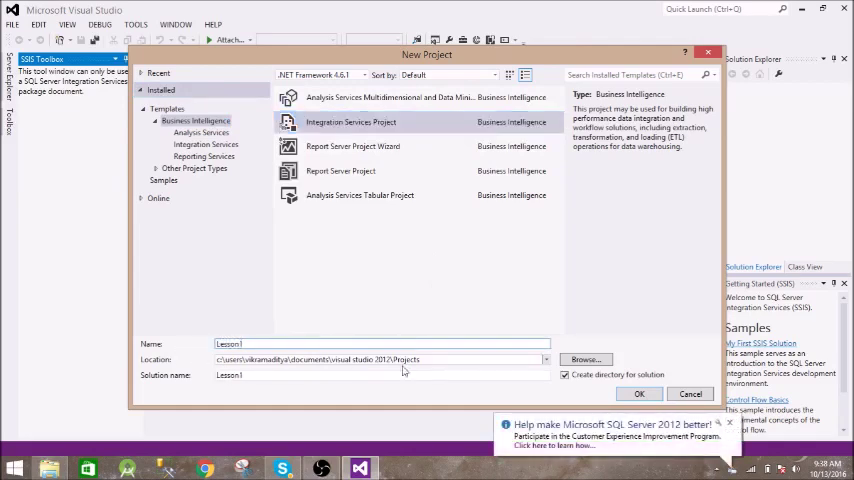
{"action": "left_click", "coordinate": [639, 393]}
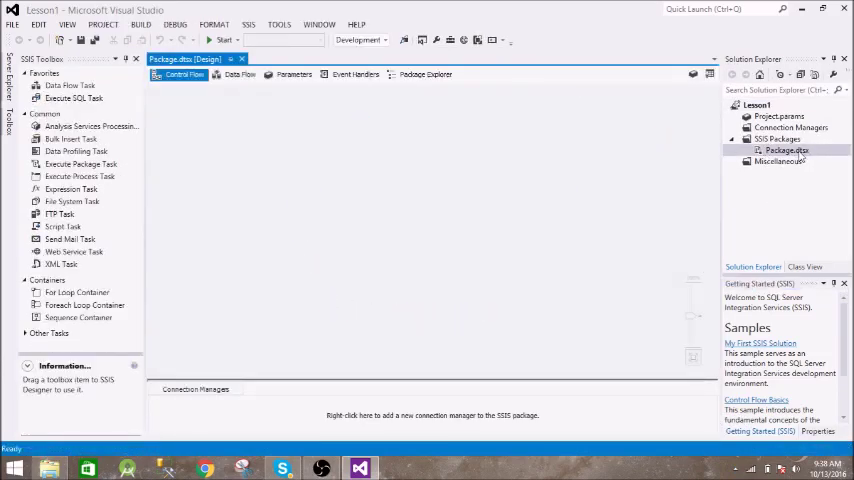
Rename Package.dtsx to cmtr.dtsx in Solution Explorer.
{"action": "left_click", "coordinate": [785, 150]}
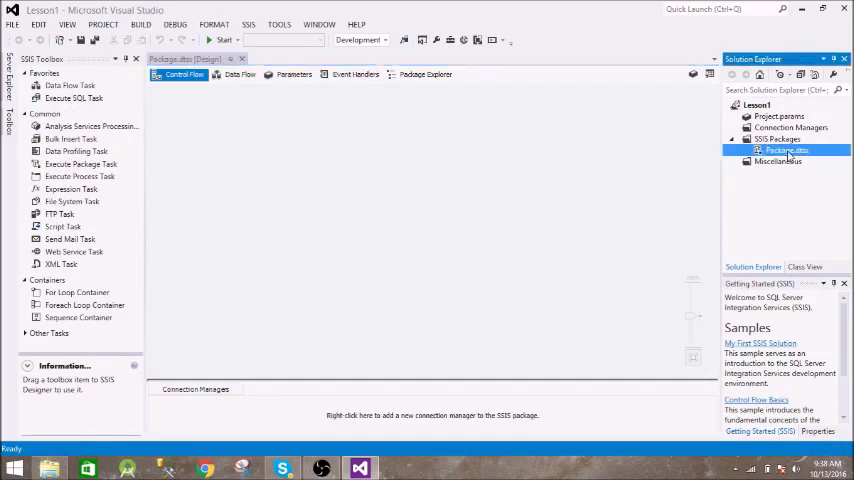
{"action": "right_click", "coordinate": [786, 150]}
{"action": "type", "text": "mtr"}
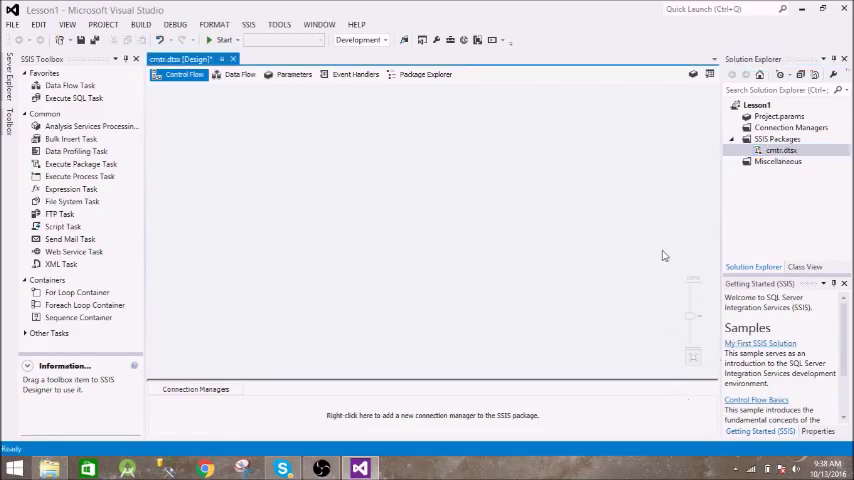
{"action": "mouse_move", "coordinate": [224, 179]}
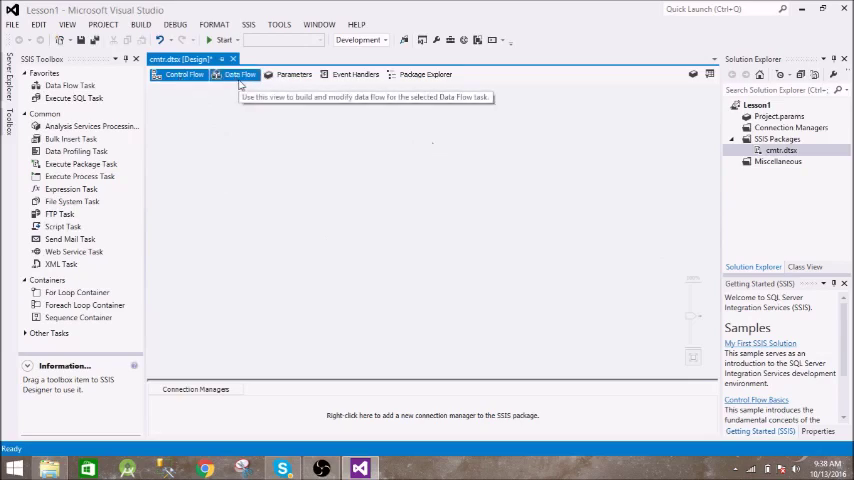
{"action": "mouse_move", "coordinate": [318, 194]}
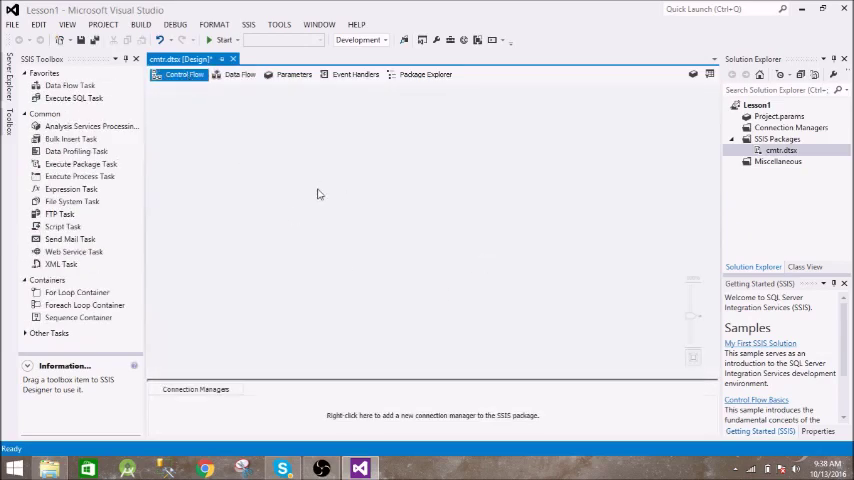
{"action": "mouse_move", "coordinate": [389, 211]}
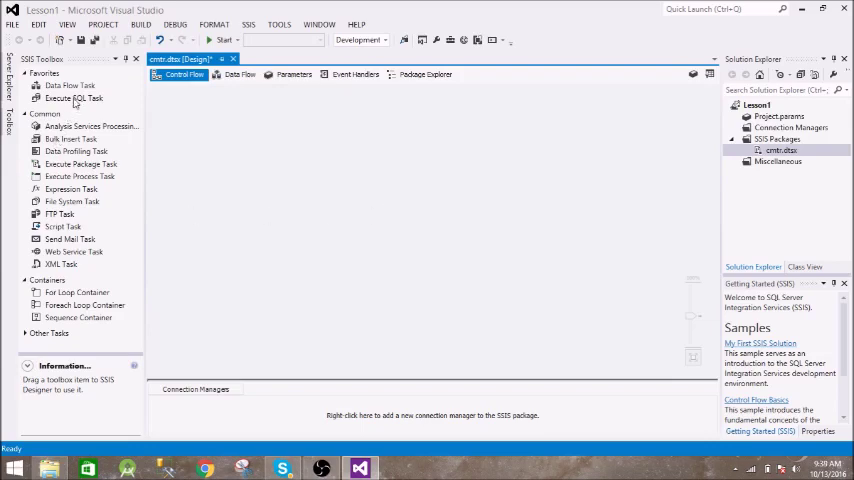
Drag an Execute SQL Task from the SSIS Toolbox onto the Control Flow canvas.
{"action": "left_click", "coordinate": [73, 98]}
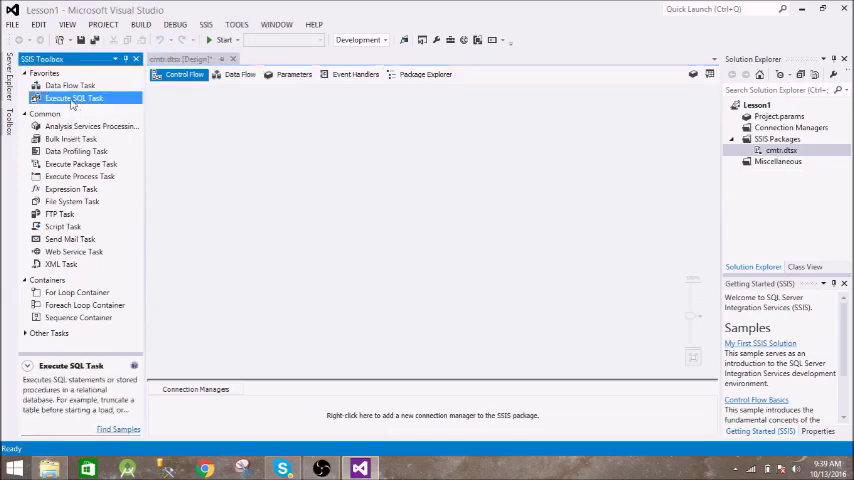
{"action": "left_click_drag", "start_coordinate": [73, 97], "coordinate": [395, 173]}
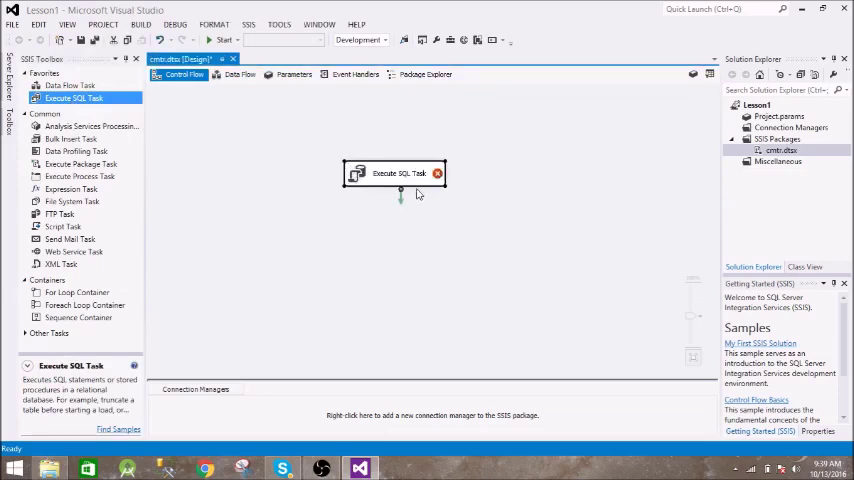
{"action": "mouse_move", "coordinate": [352, 270]}
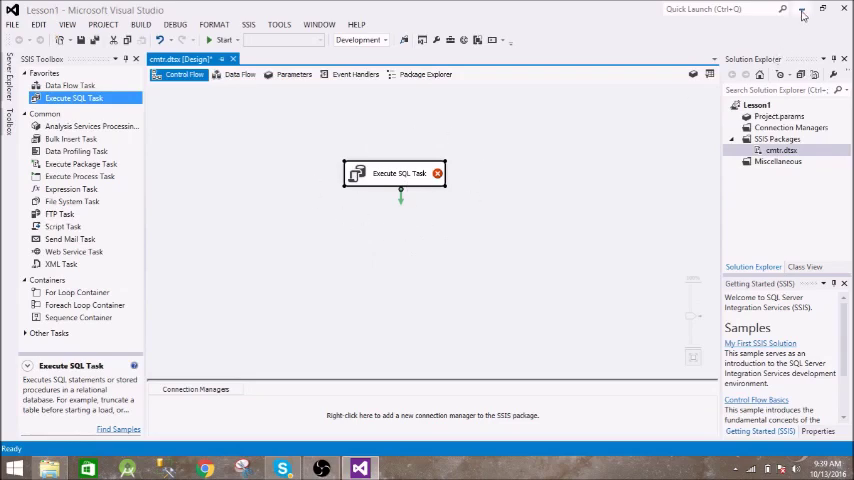
{"action": "mouse_move", "coordinate": [802, 14]}
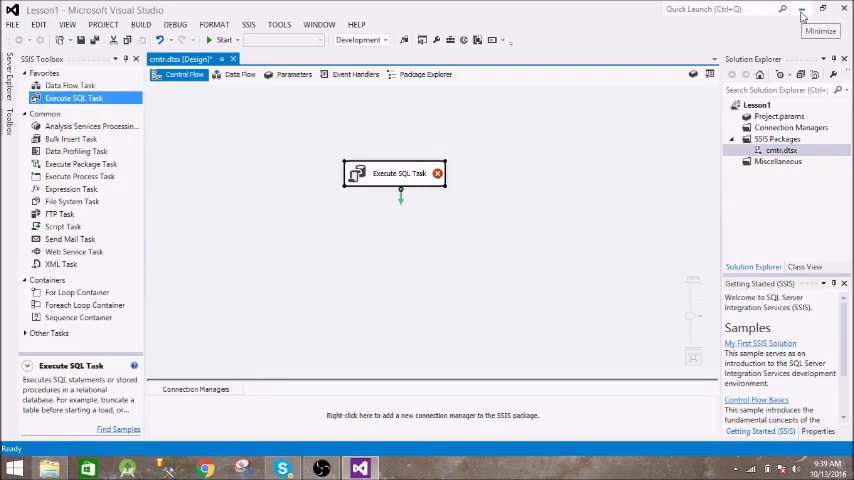